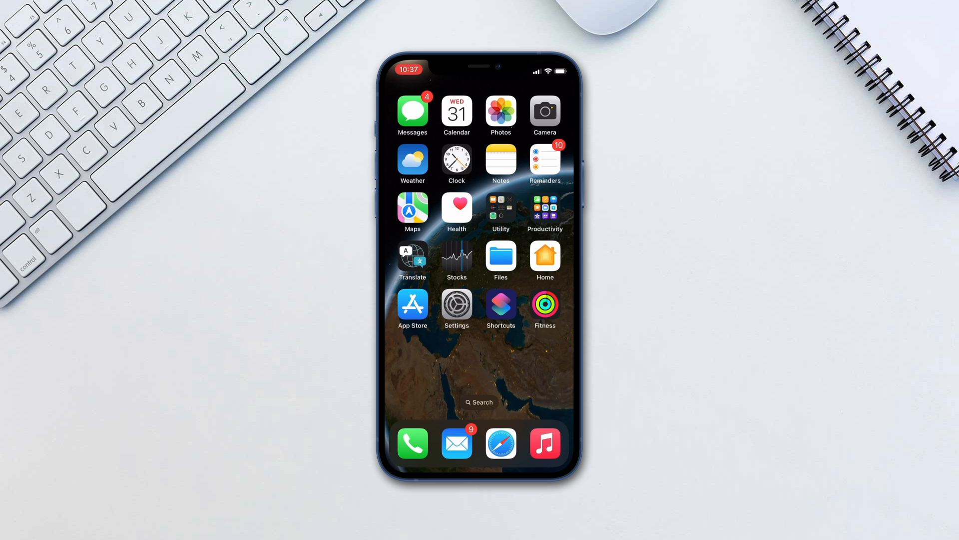
- Launch the Settings app from the Home Screen
left_click(457, 305)
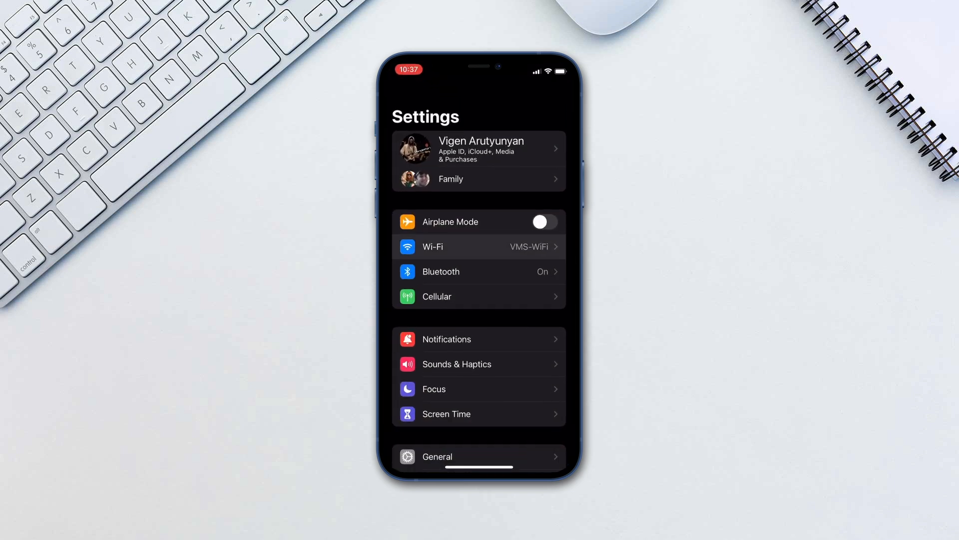
- Reveal the saved VMS-WiFi password via the Wi-Fi settings with Face ID
left_click(478, 247)
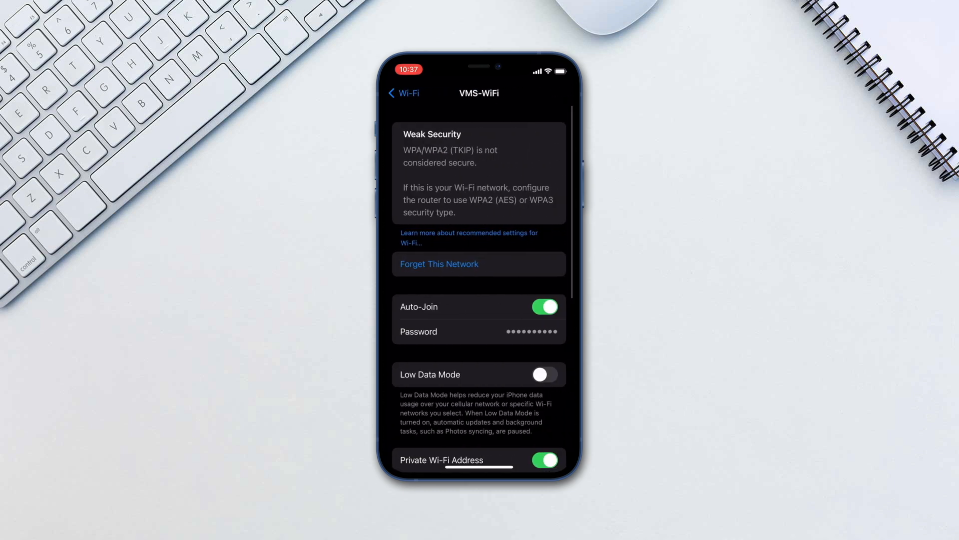
left_click(532, 332)
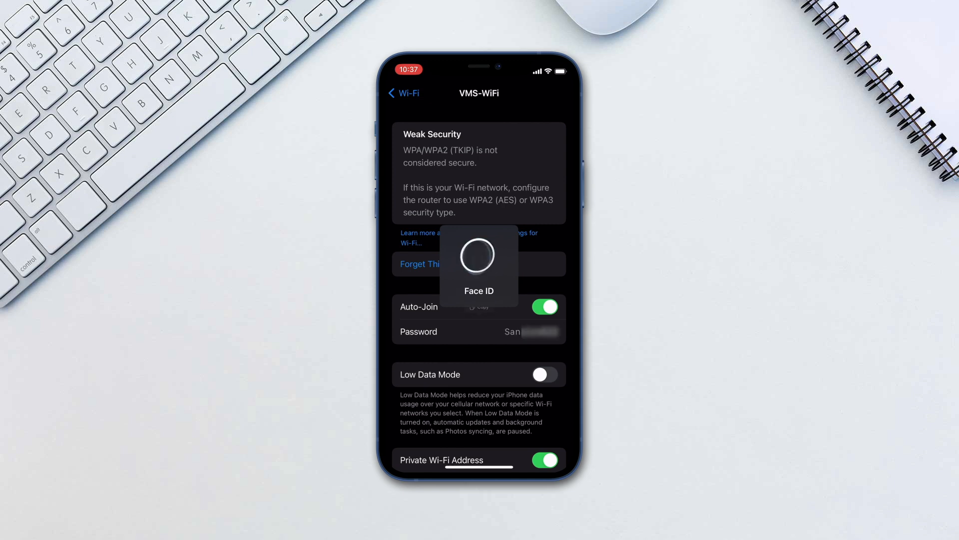